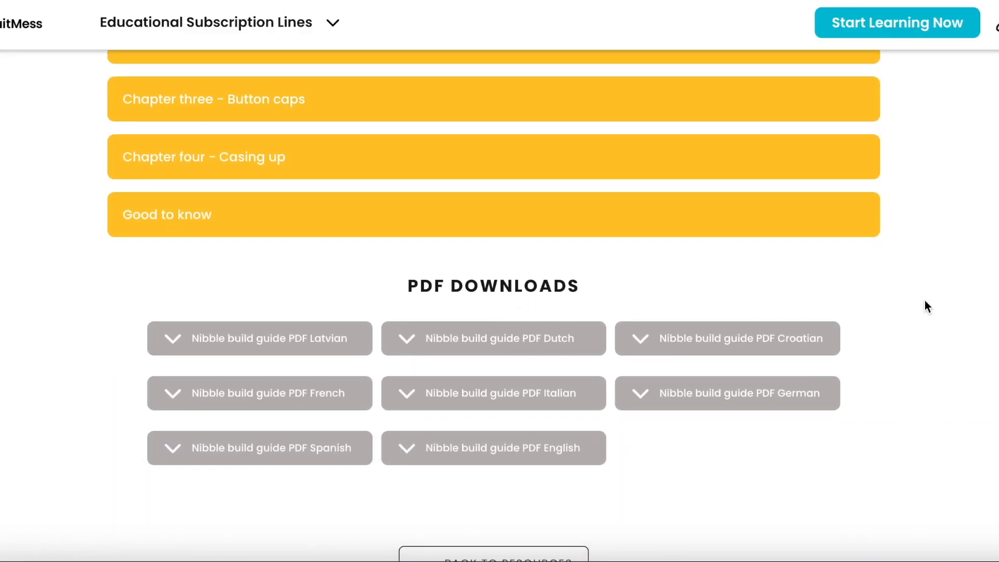
mouse_move(204, 214)
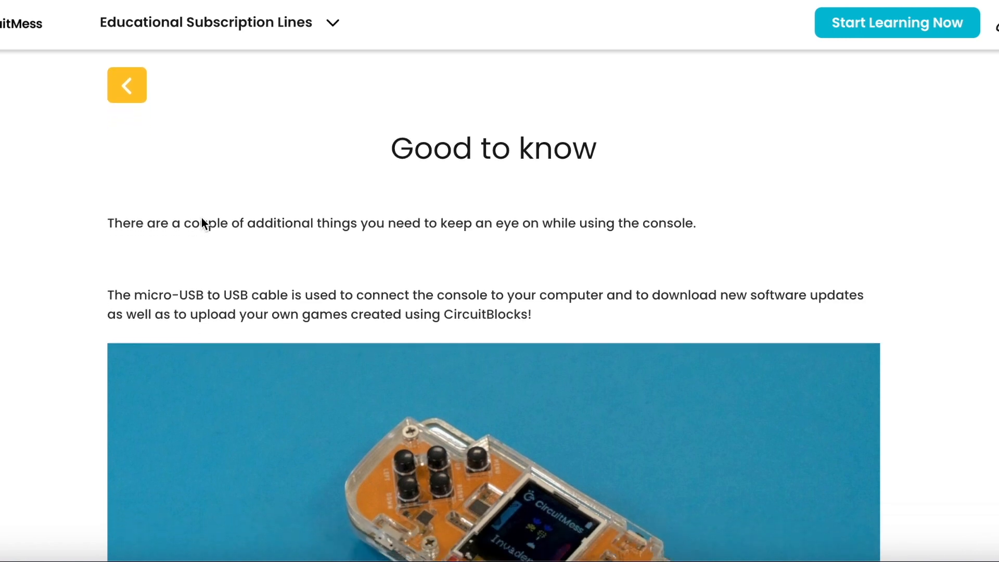
Step: Scroll down through the Nibble build guide's 'Good to know' page
scroll(down, 3)
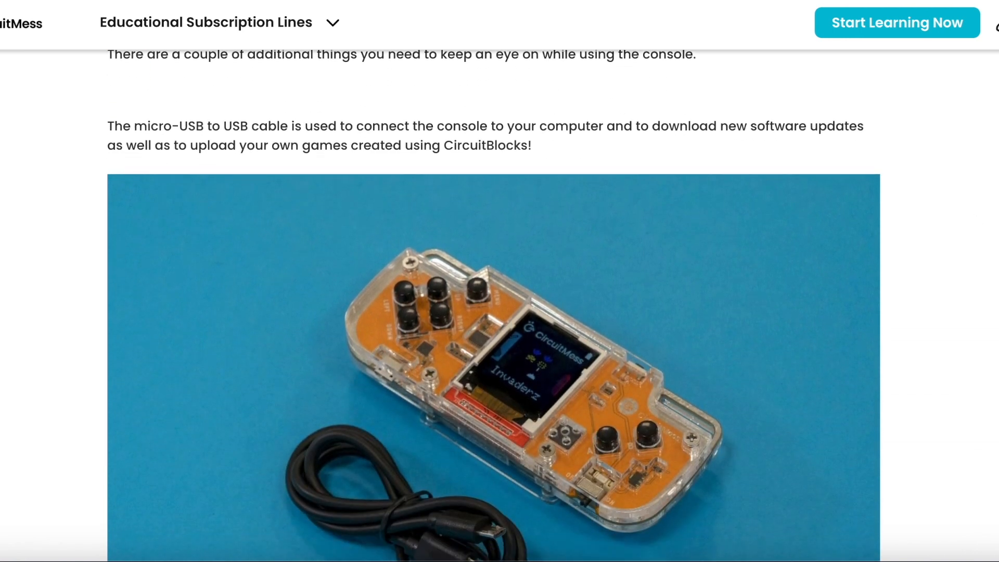
scroll(down, 3)
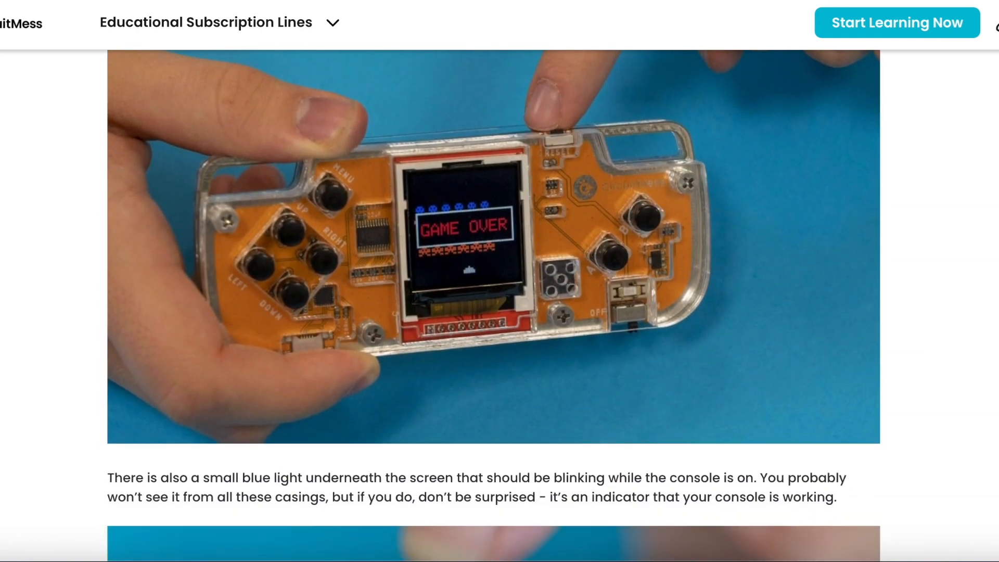
scroll(down, 3)
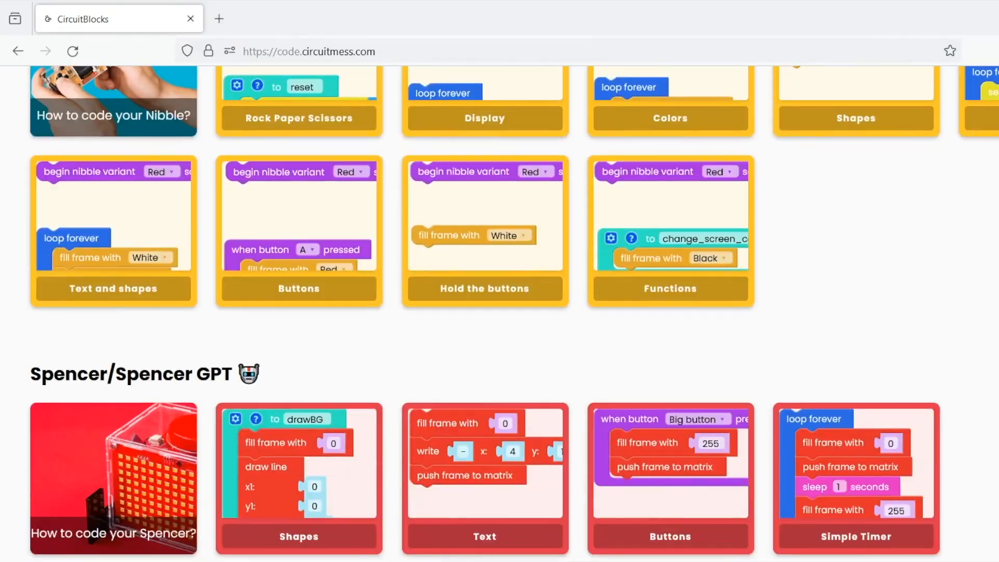
Step: Open Rock Paper Scissors, setting player_hand to Paper in else and Rock in else-if
scroll(up, 3)
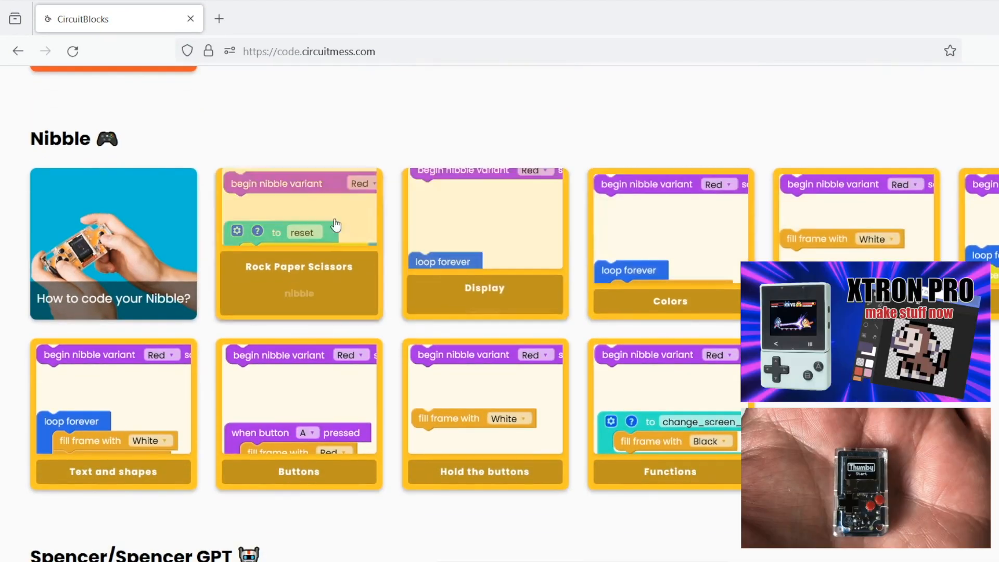
click(298, 284)
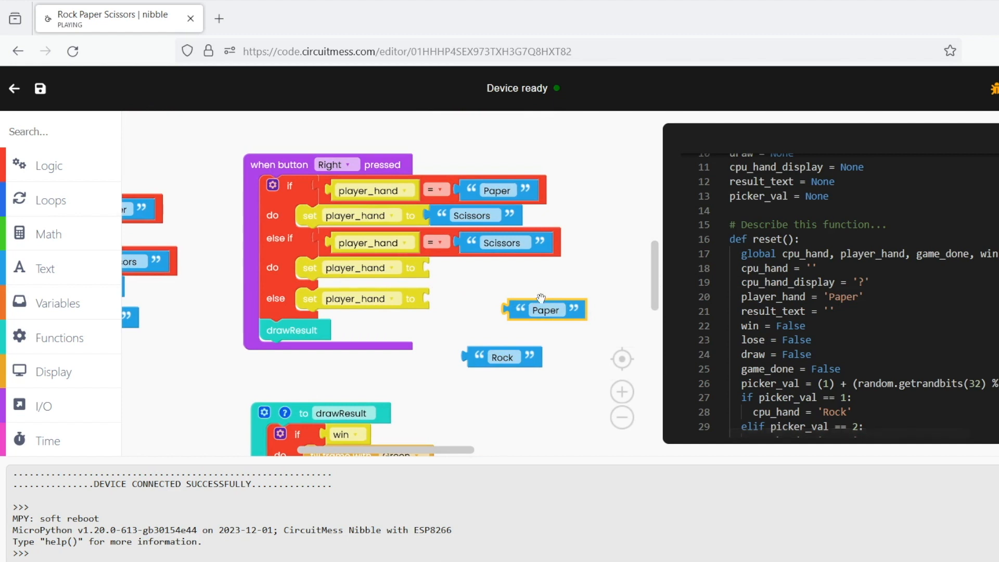
drag(545, 309, 481, 300)
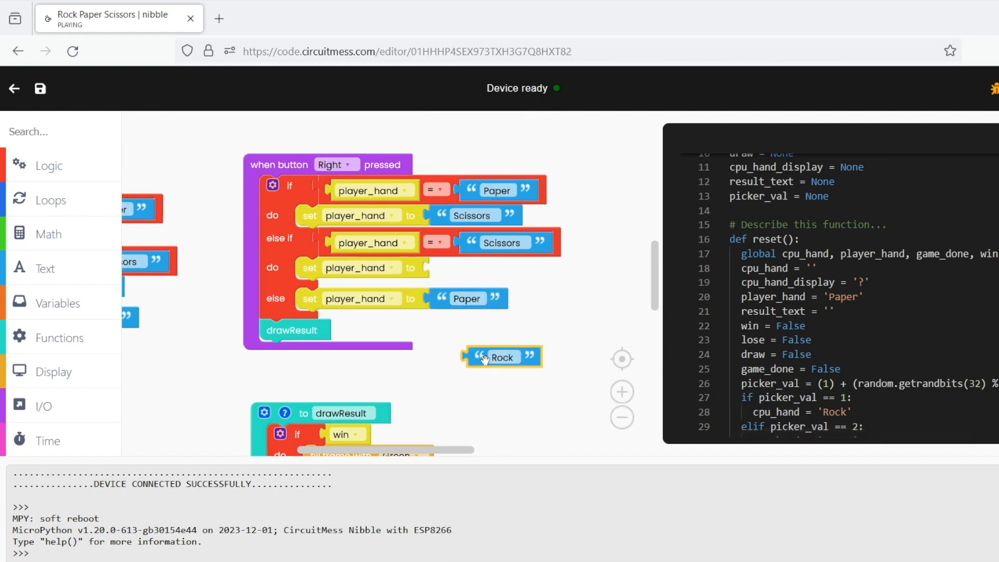
drag(502, 357, 466, 271)
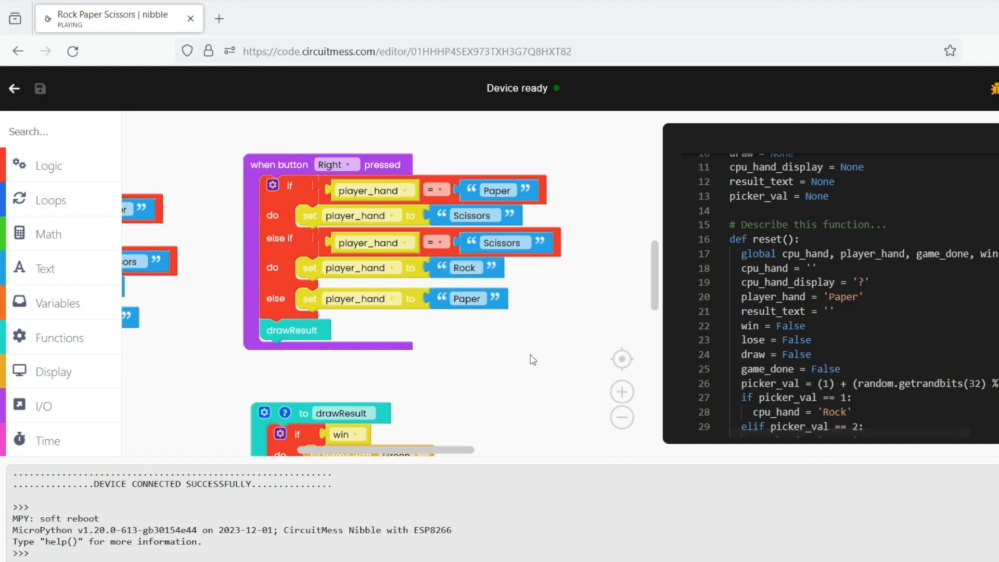
scroll(down, 3)
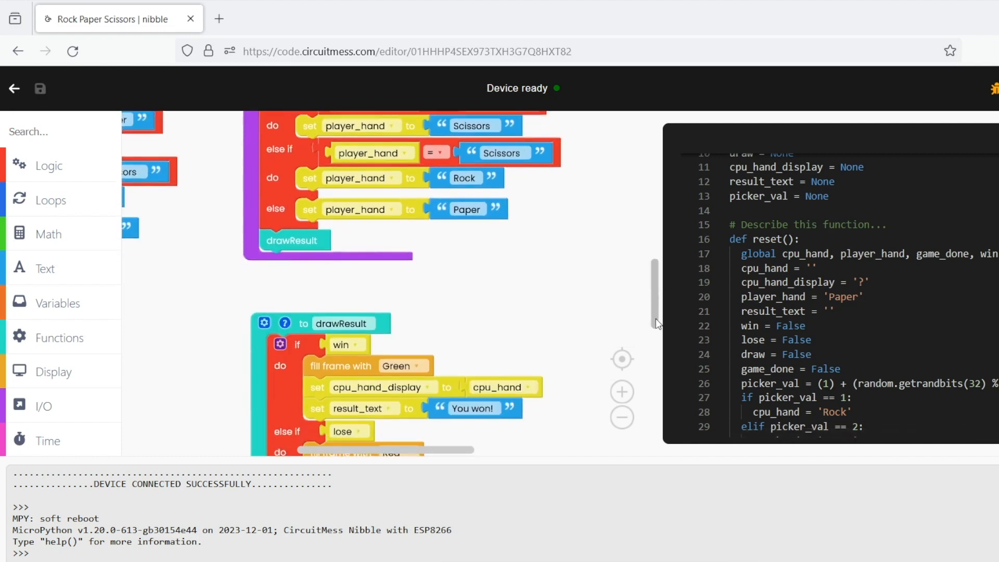
scroll(down, 3)
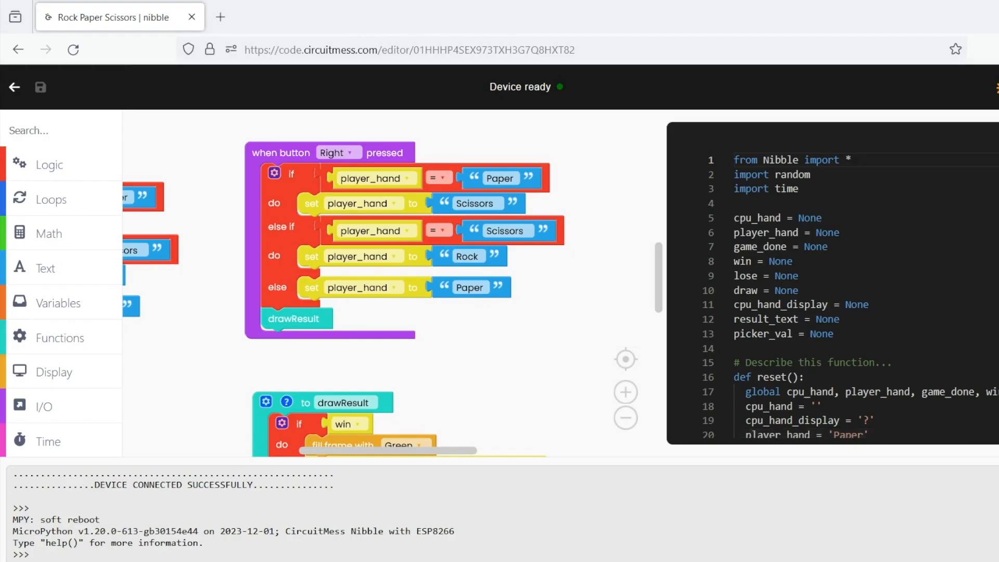
scroll(down, 3)
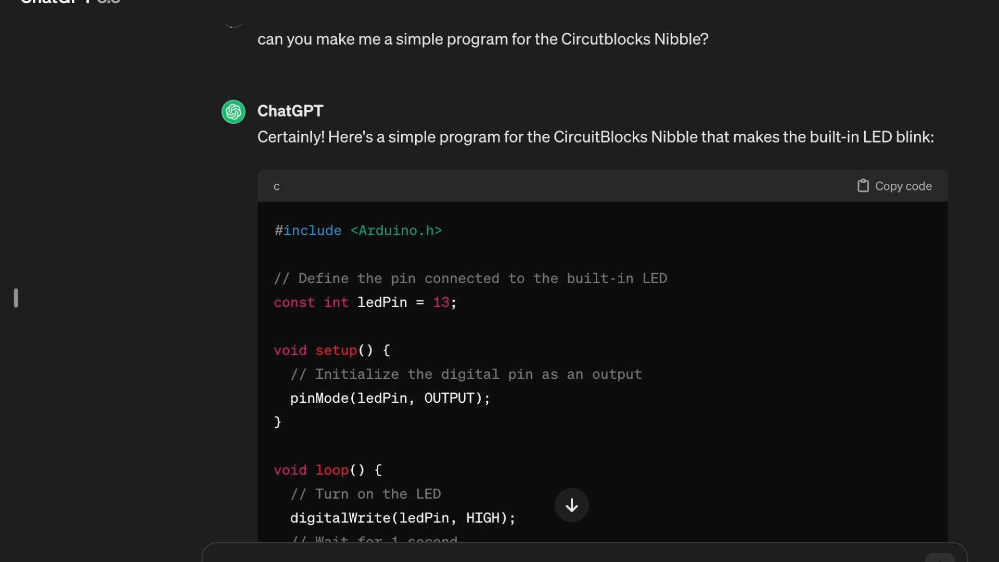
scroll(down, 3)
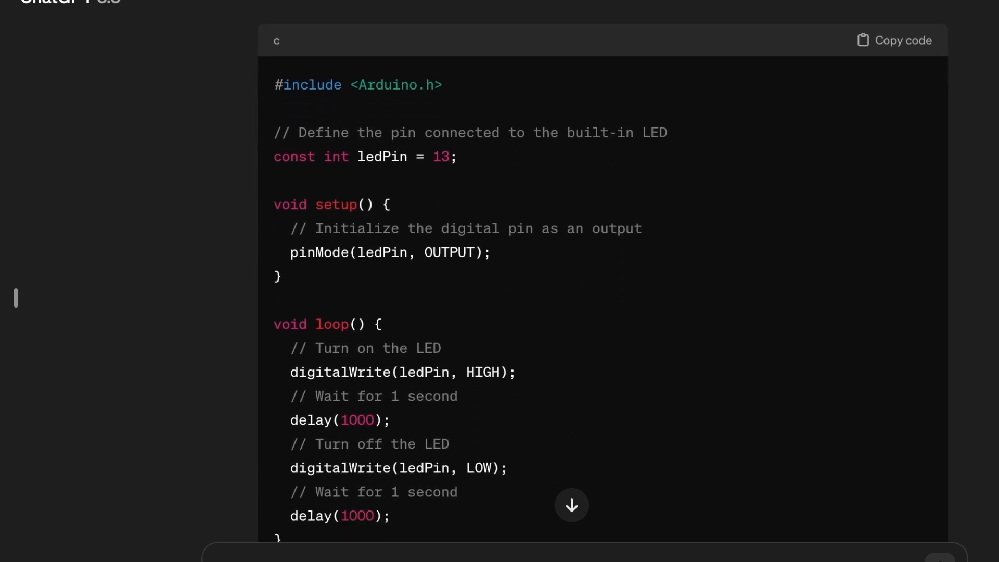
scroll(down, 3)
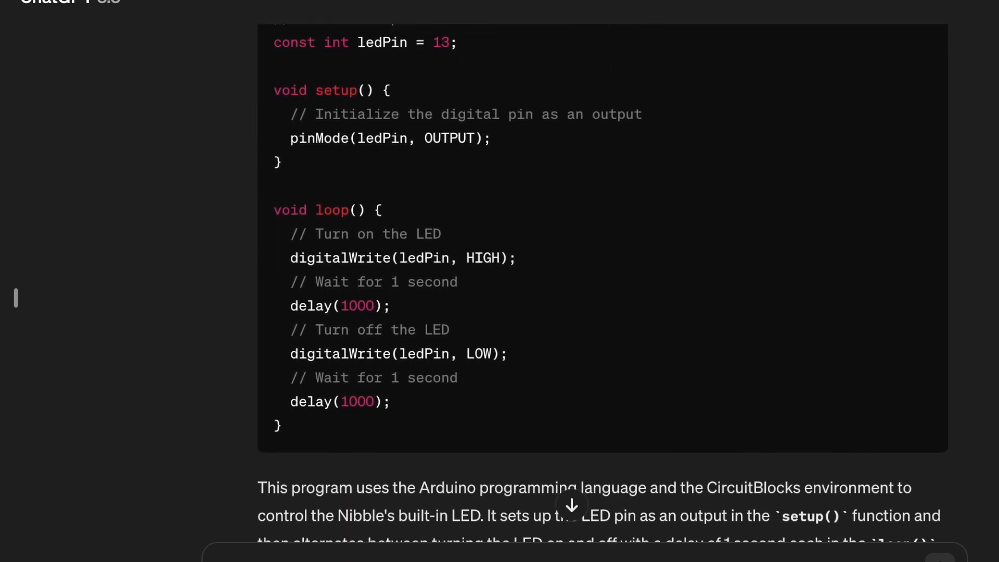
scroll(down, 3)
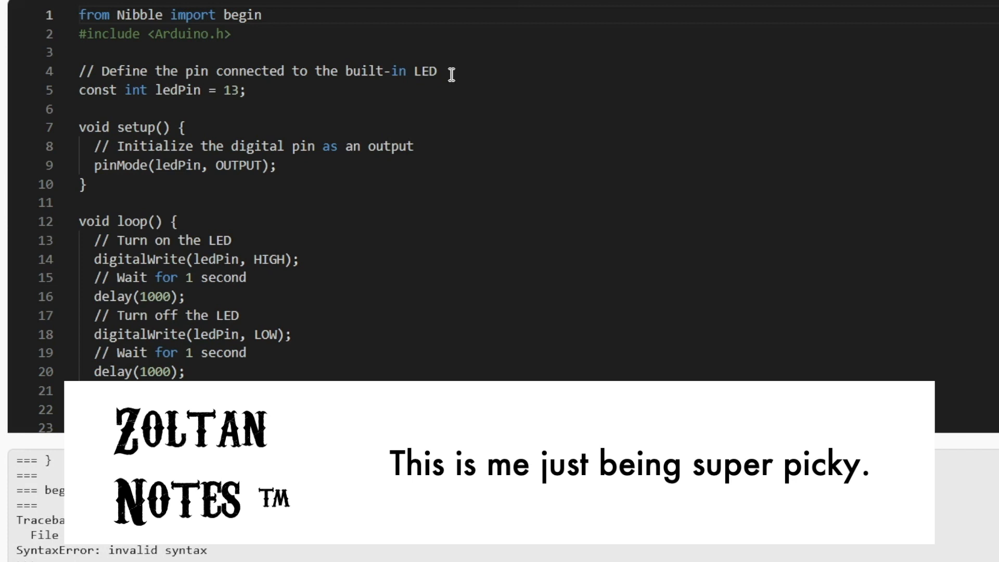
Step: Double-click in the CircuitBlocks editor toolbar area
double_click(425, 71)
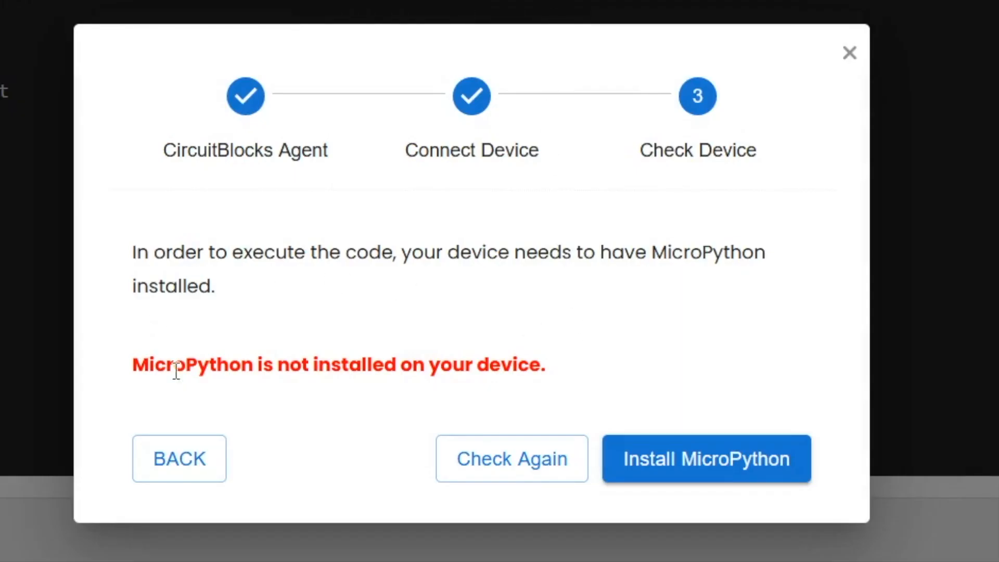
Step: Run the code to show the 'MicroPython not installed' device check warning
click(705, 458)
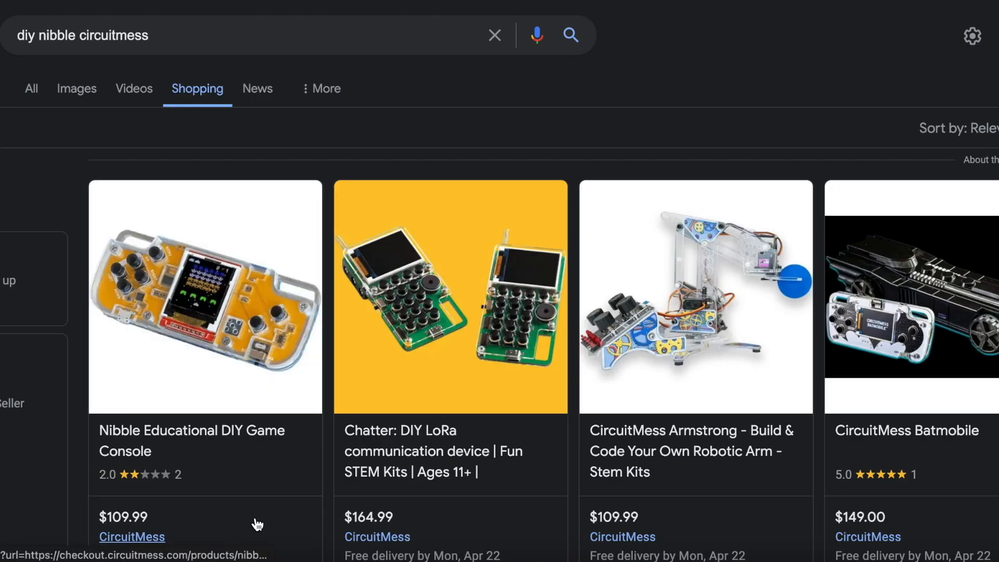
Step: Open the Nibble Educational DIY Game Console listing from the shopping results
click(205, 296)
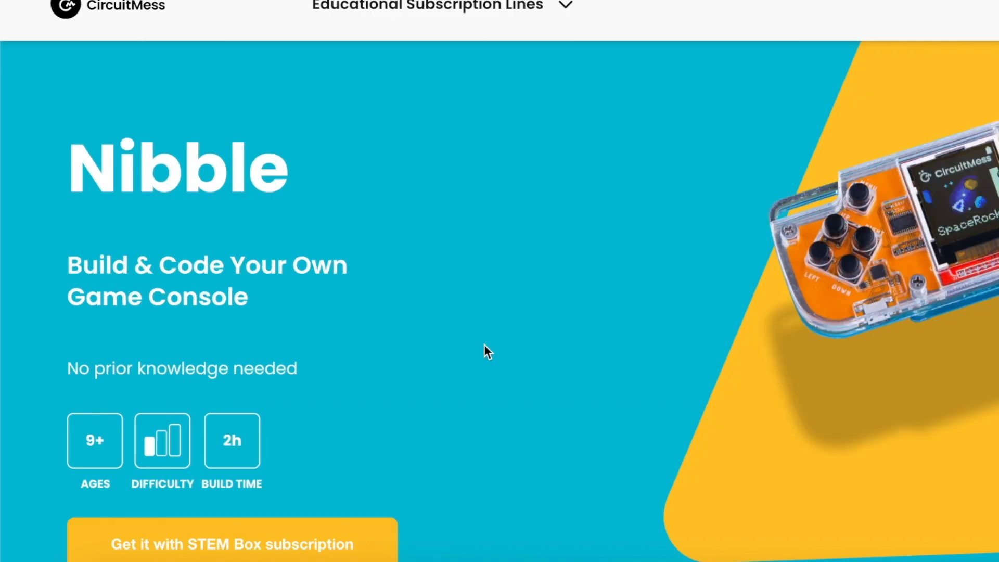
Step: Scroll the Nibble page and choose 'Get it with STEM Box subscription'
scroll(down, 3)
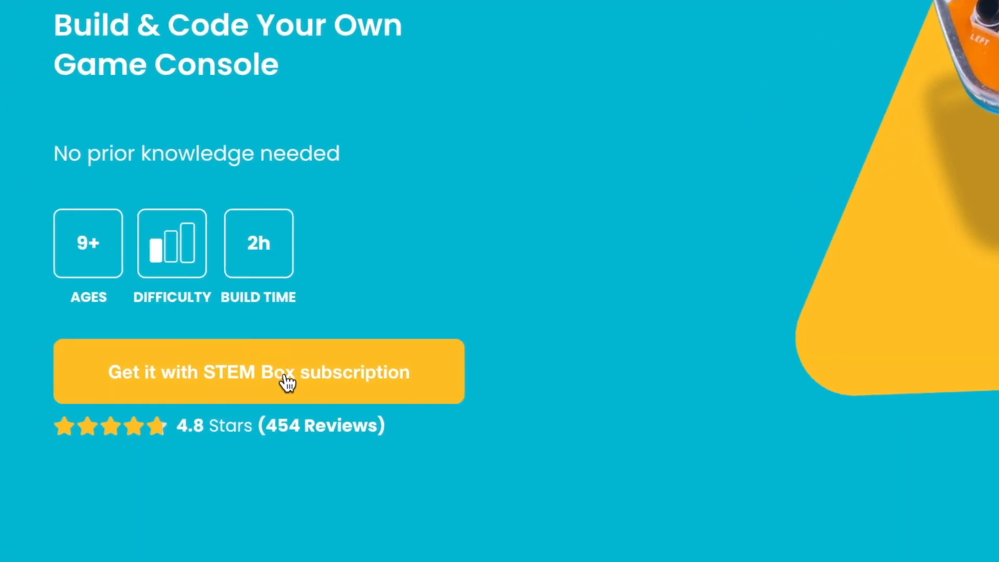
click(258, 371)
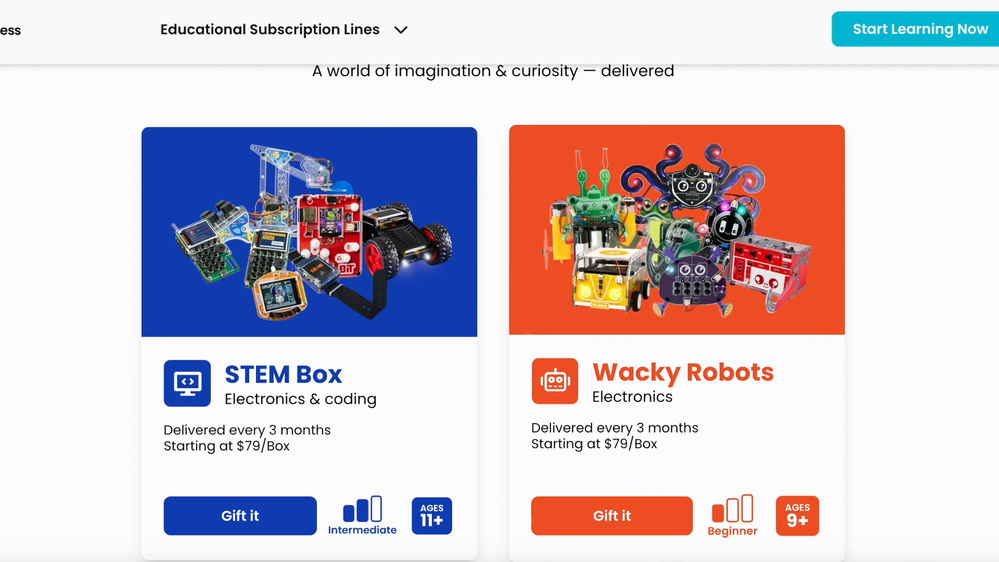